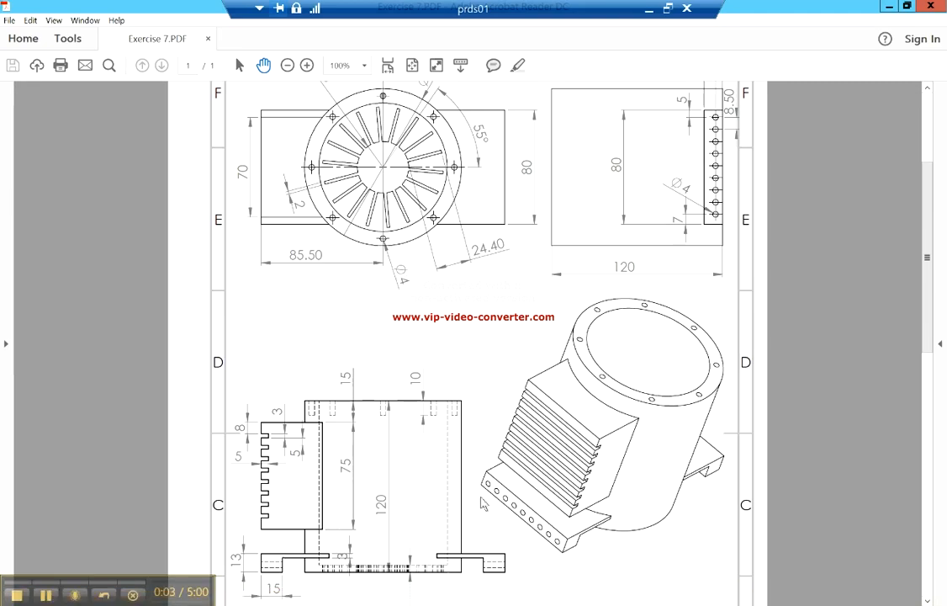
mouse_move(722, 470)
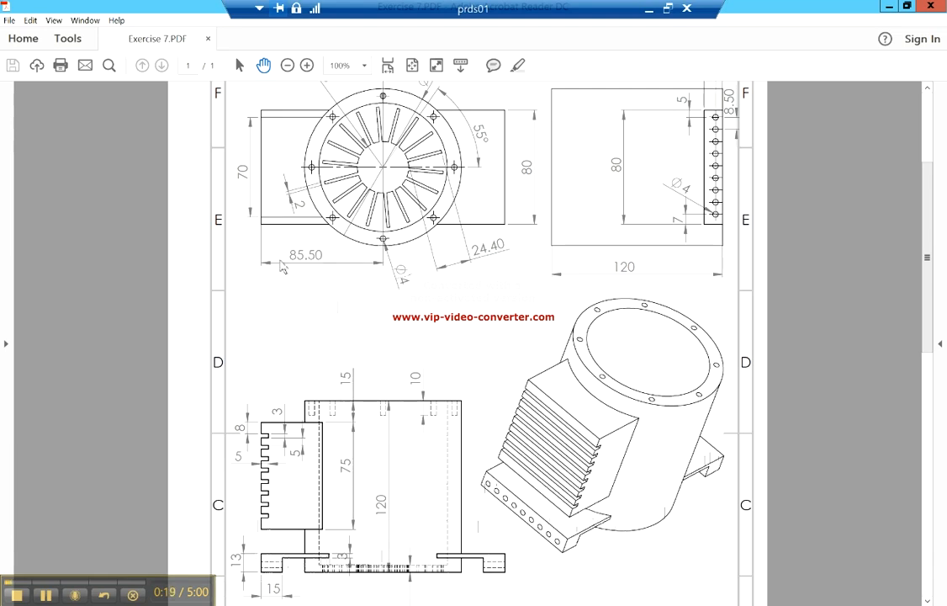
mouse_move(529, 219)
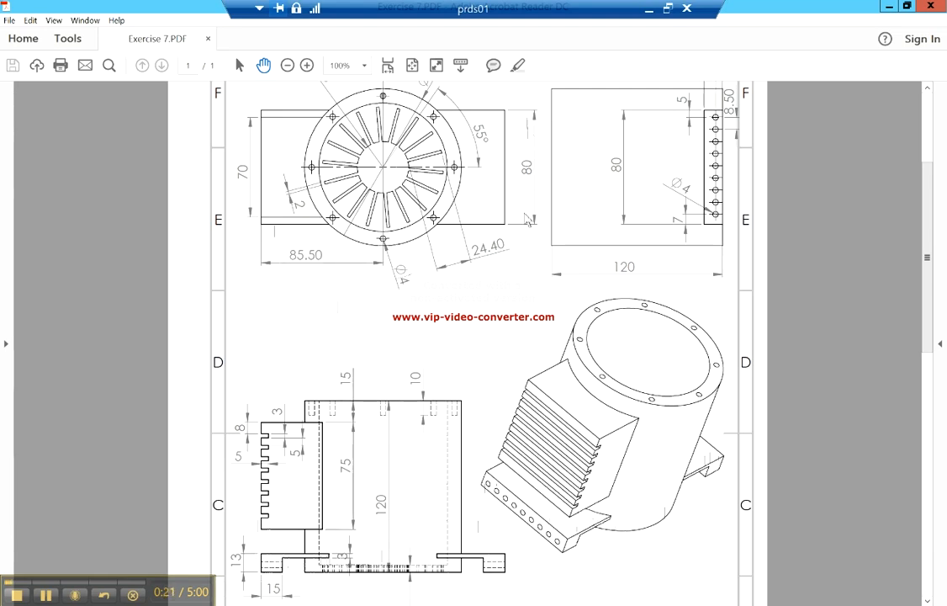
mouse_move(673, 227)
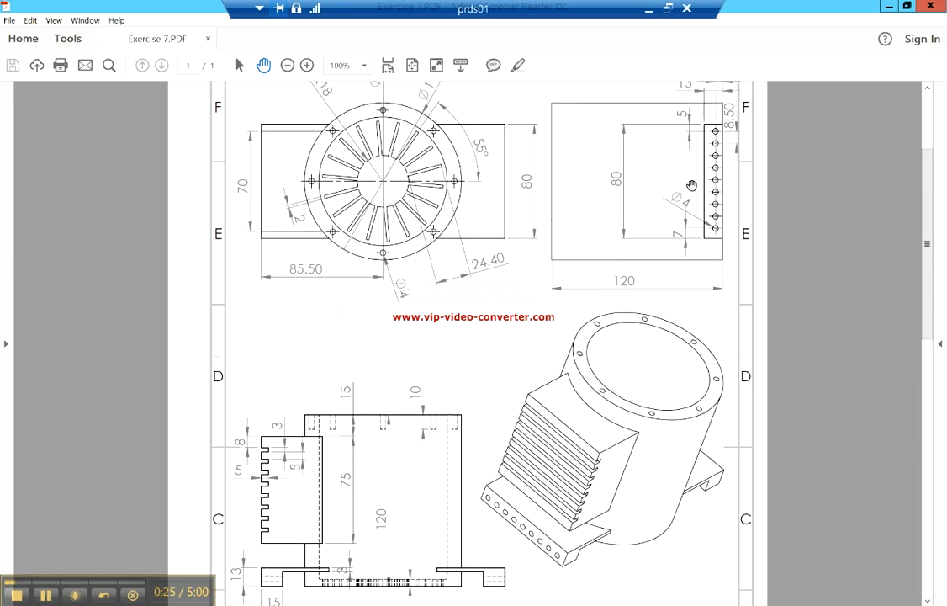
mouse_move(559, 287)
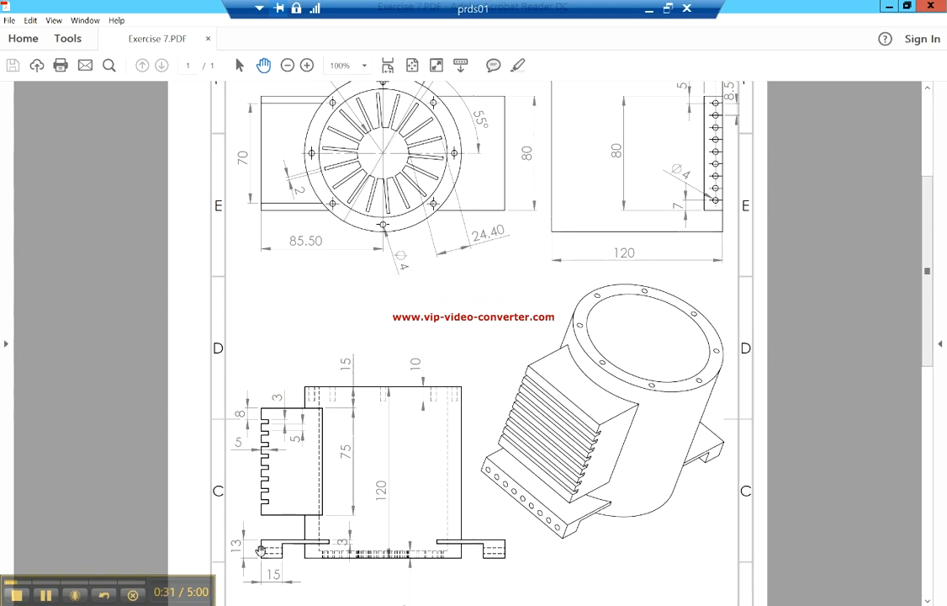
mouse_move(498, 548)
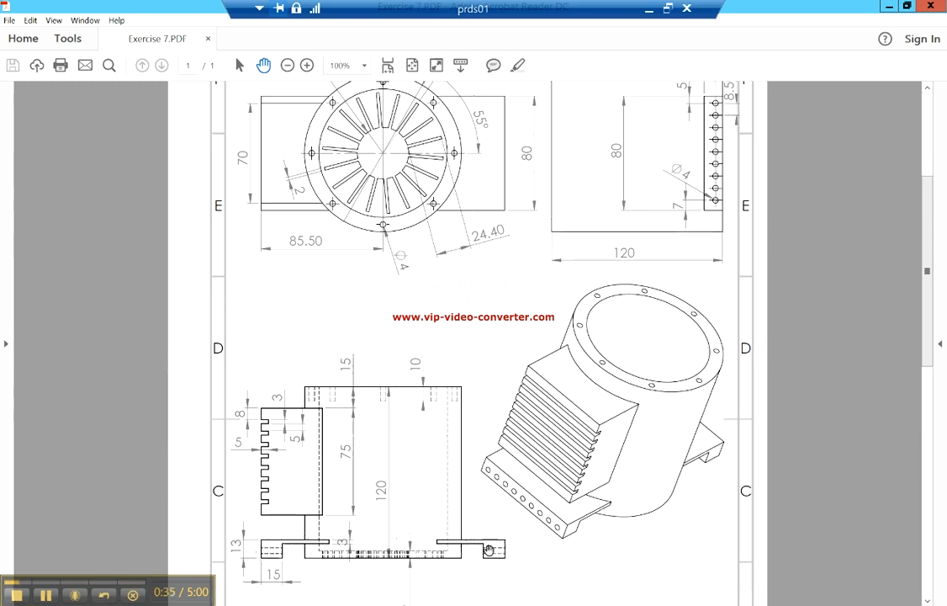
mouse_move(484, 557)
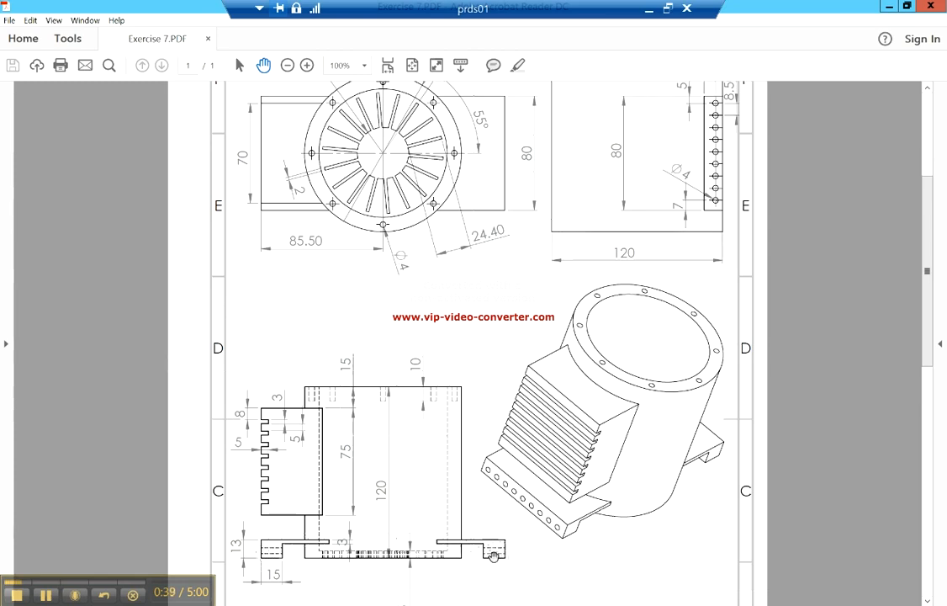
mouse_move(451, 557)
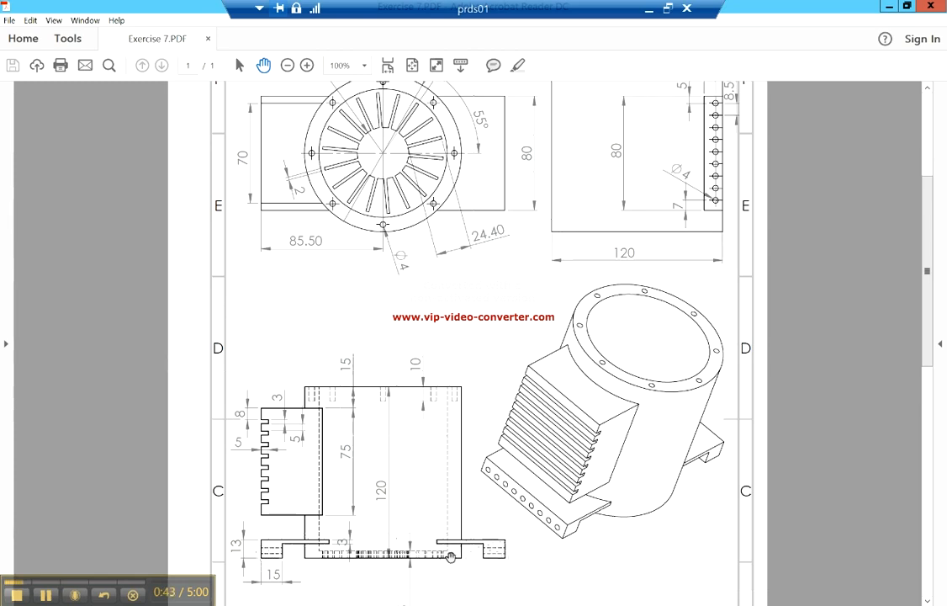
mouse_move(311, 547)
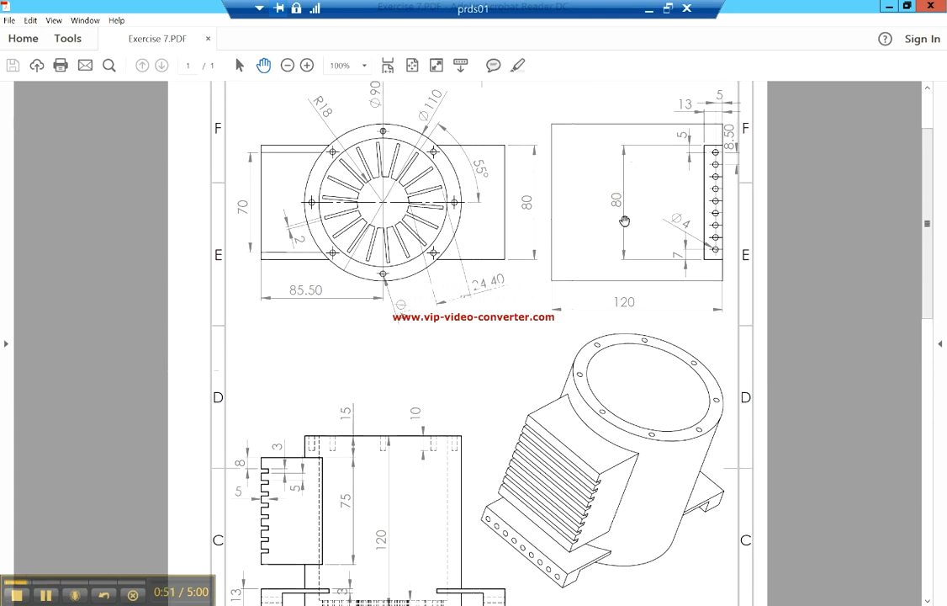
mouse_move(701, 149)
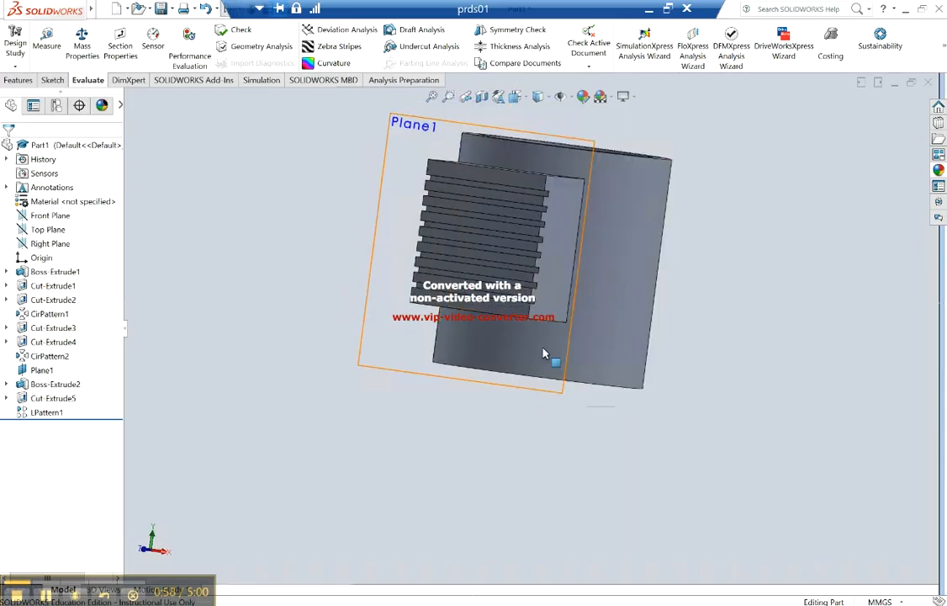
Step: Draw a corner rectangle across the bottom of Plane1, viewed normal to the plane
click(555, 362)
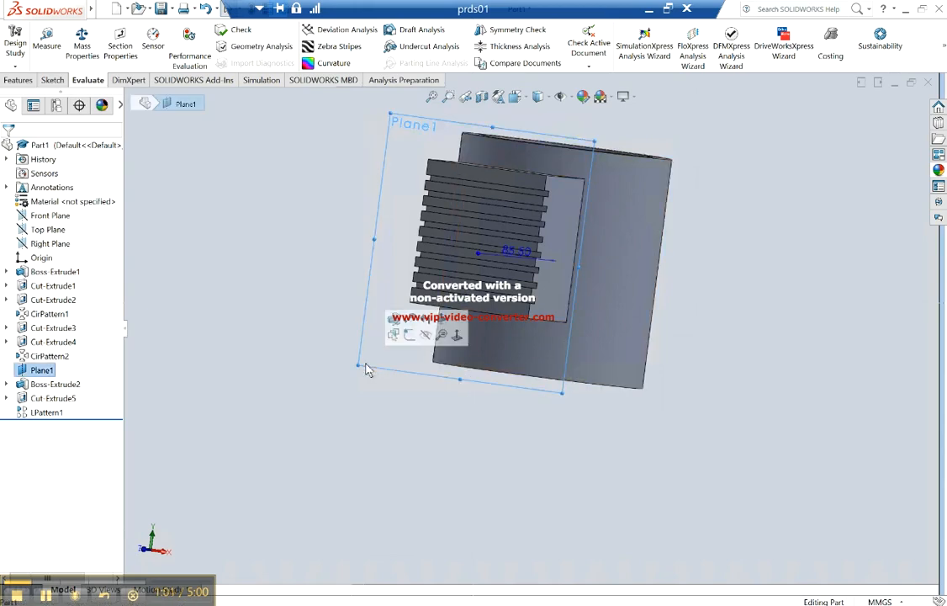
mouse_move(458, 335)
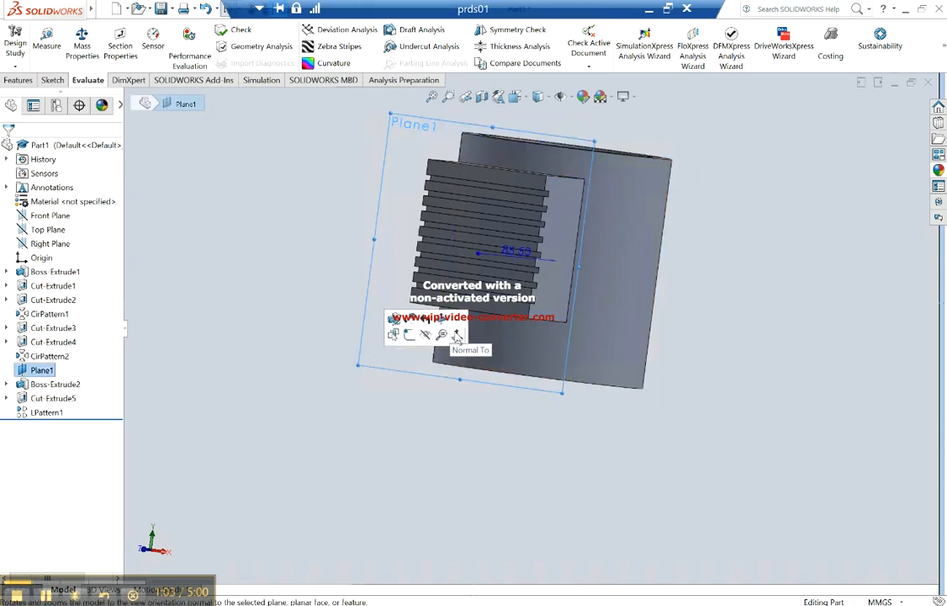
click(458, 335)
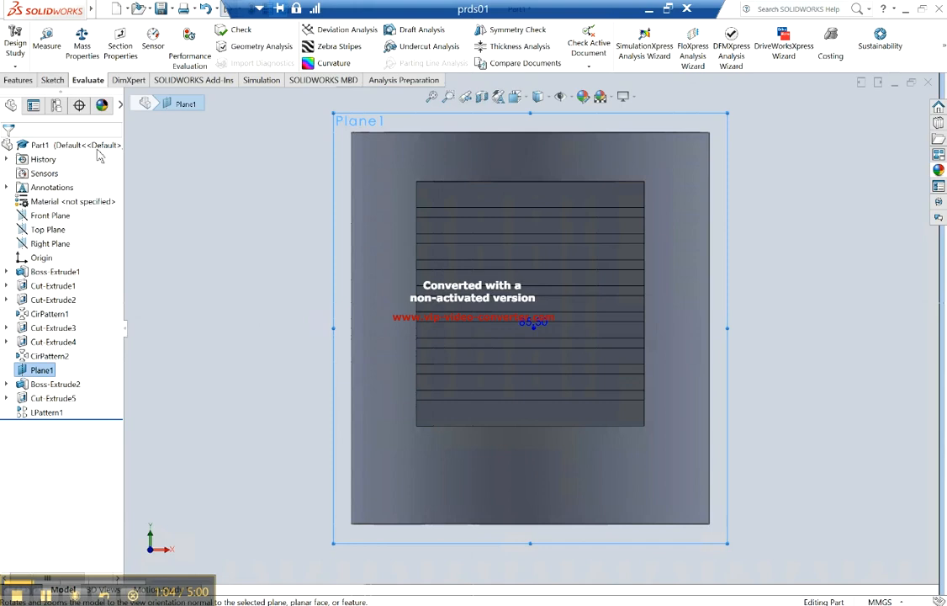
click(52, 79)
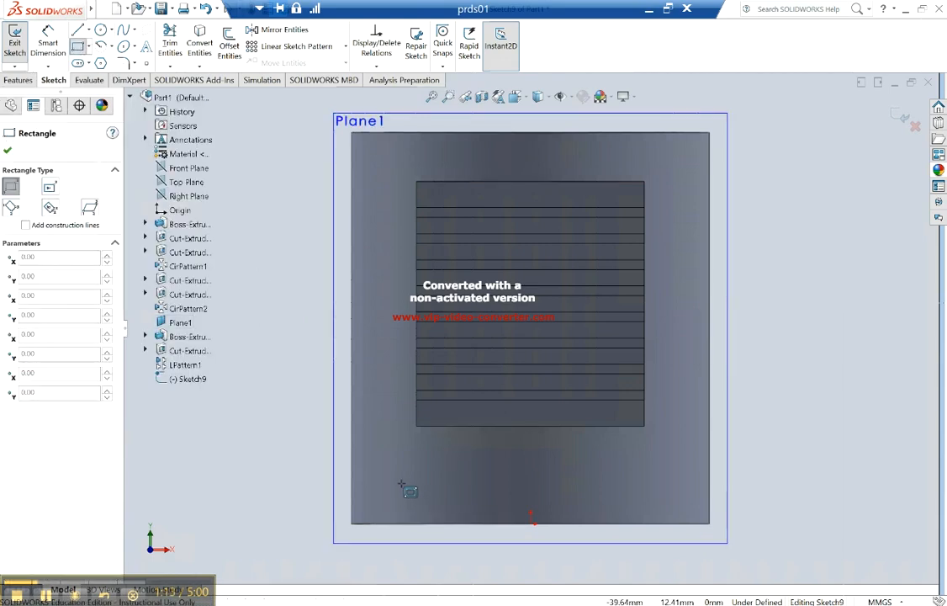
drag(402, 482, 653, 528)
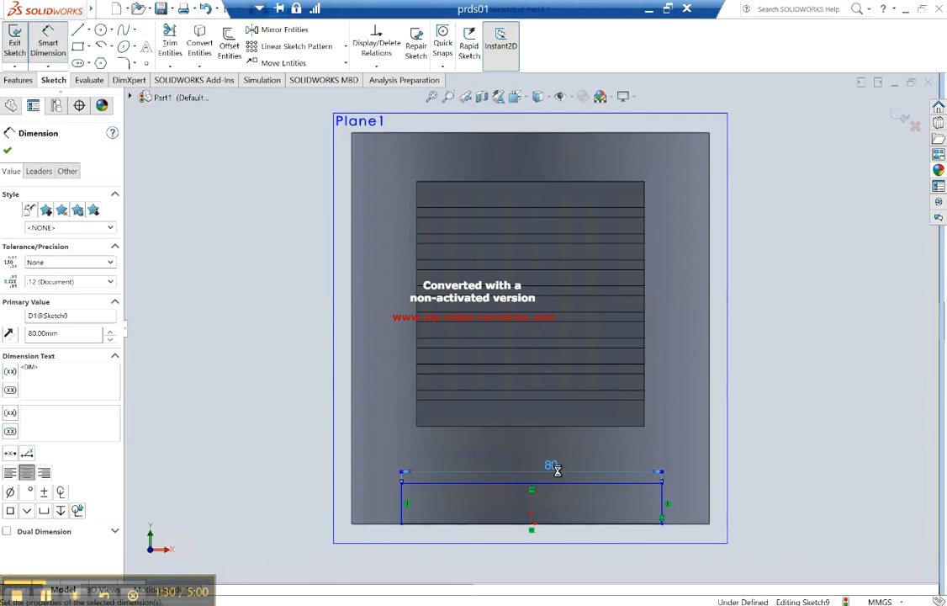
Step: Place the 80 mm width dimension and align the rectangle's center vertically with the origin
click(663, 496)
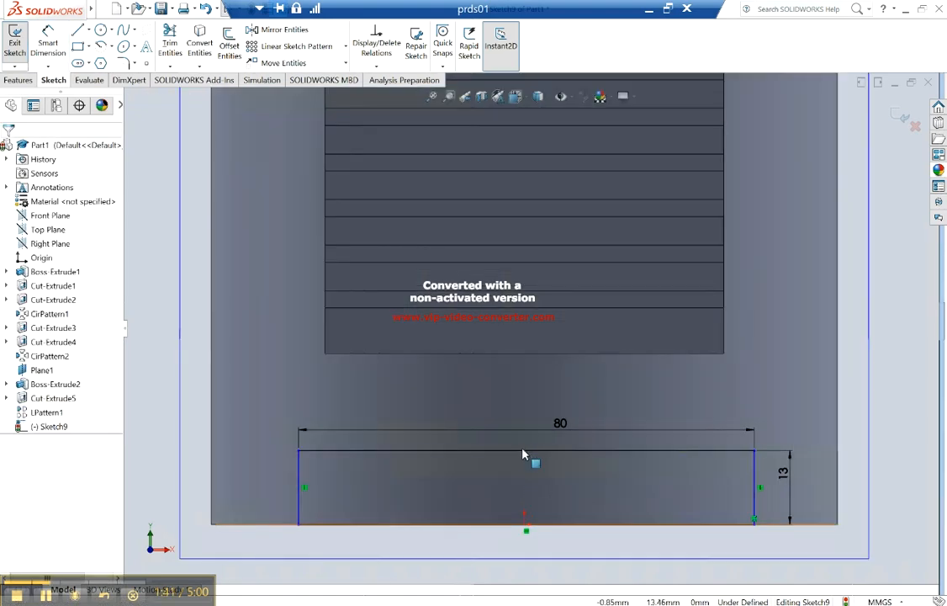
click(525, 453)
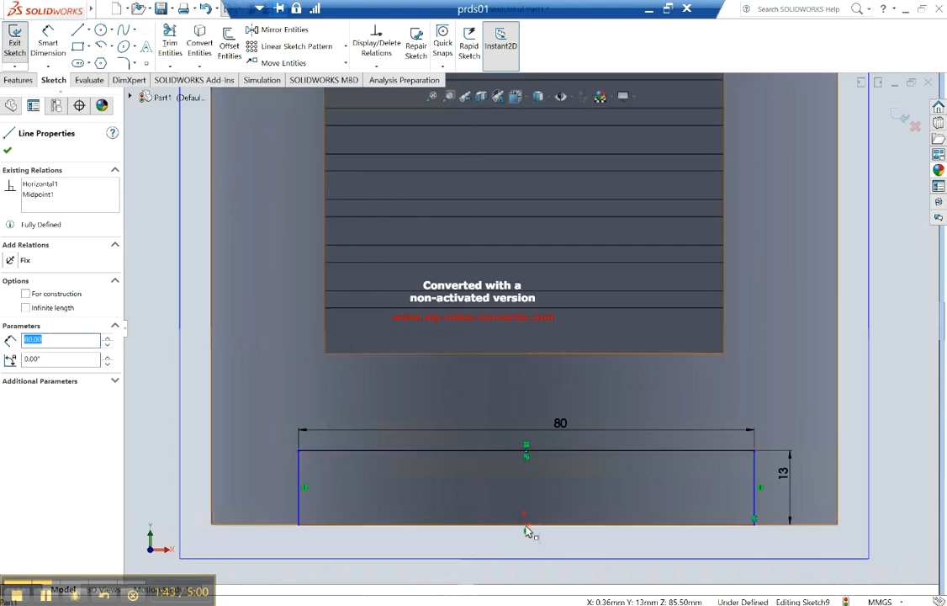
click(525, 518)
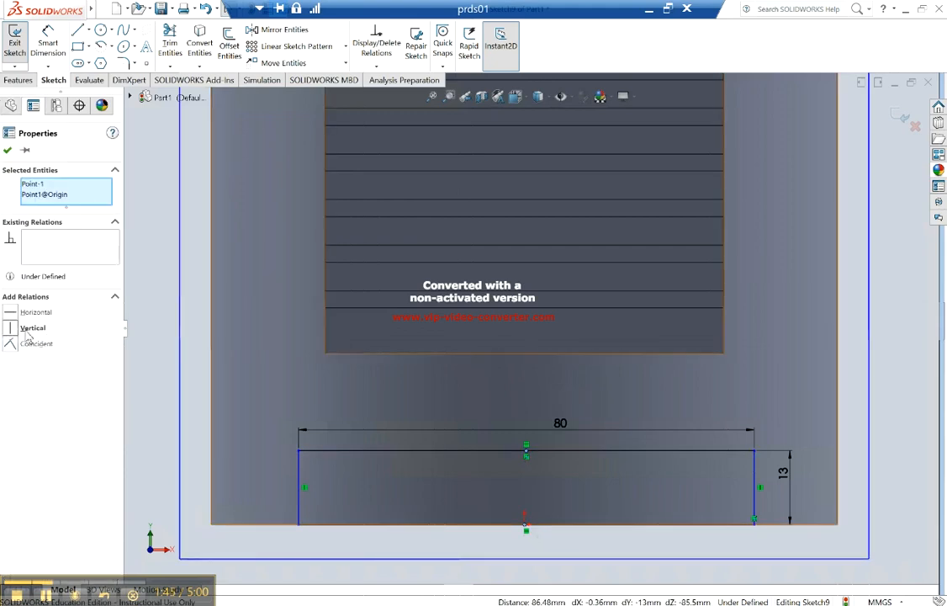
click(10, 326)
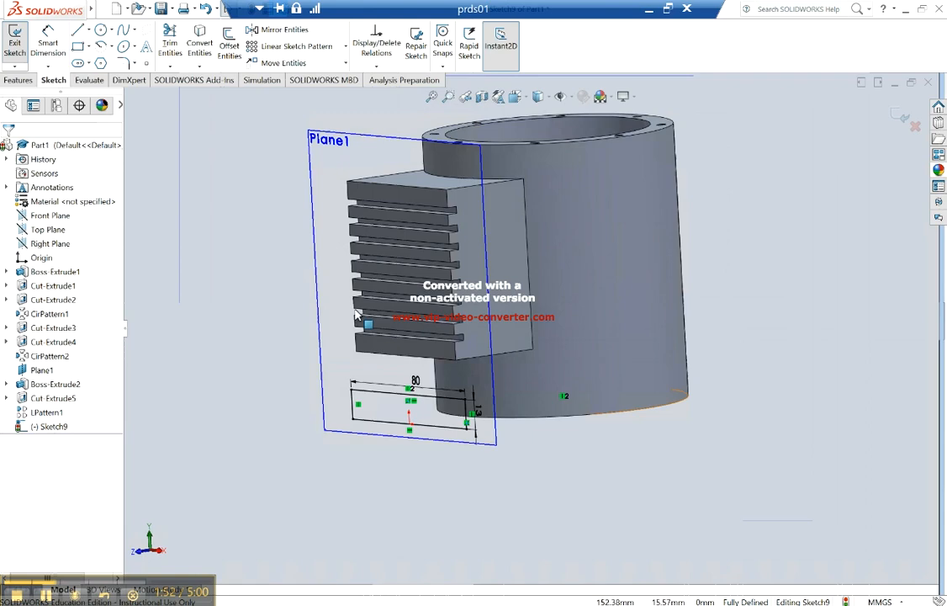
Step: Start an Extruded Boss/Base of the leg sketch and choose its Direction 1 end condition
click(19, 79)
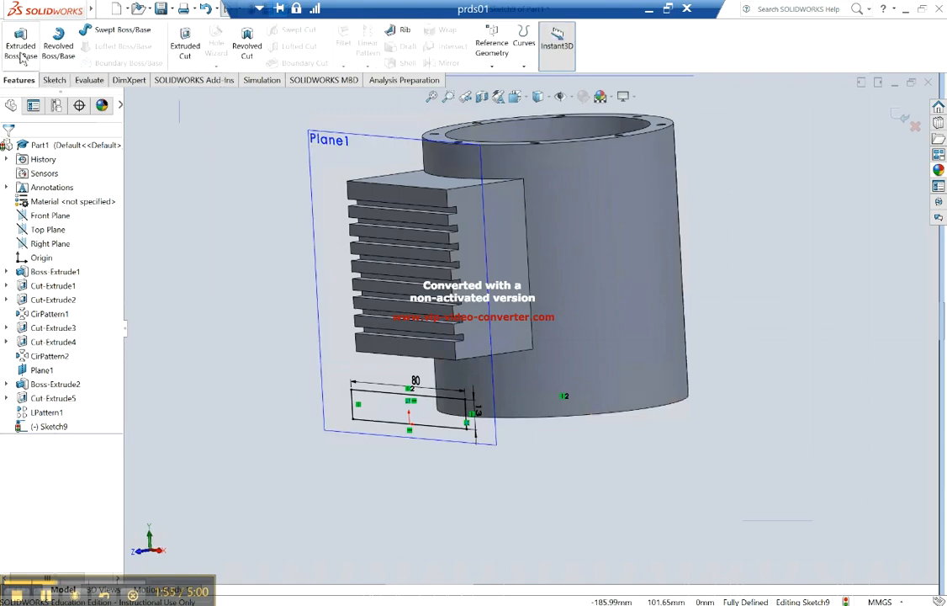
click(20, 42)
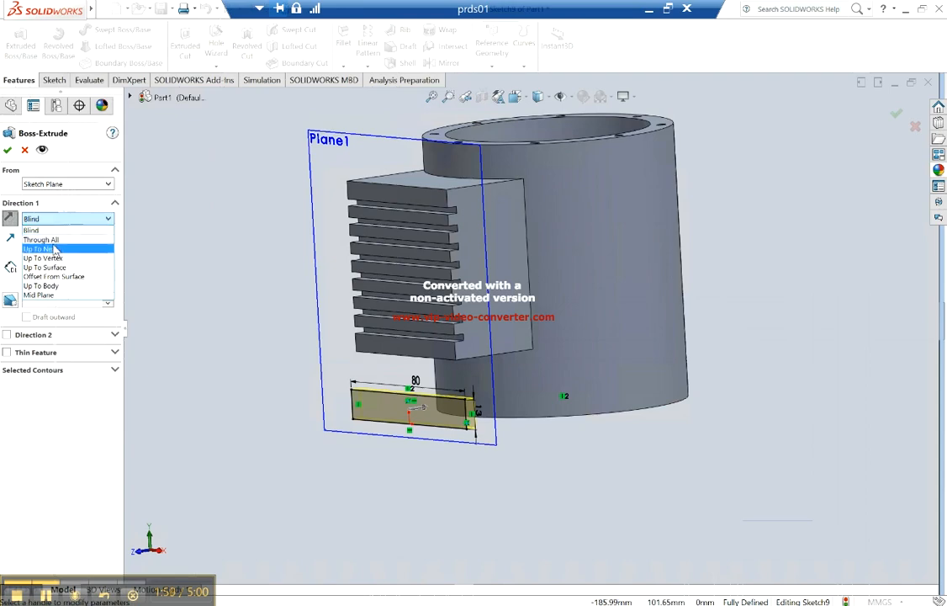
click(40, 249)
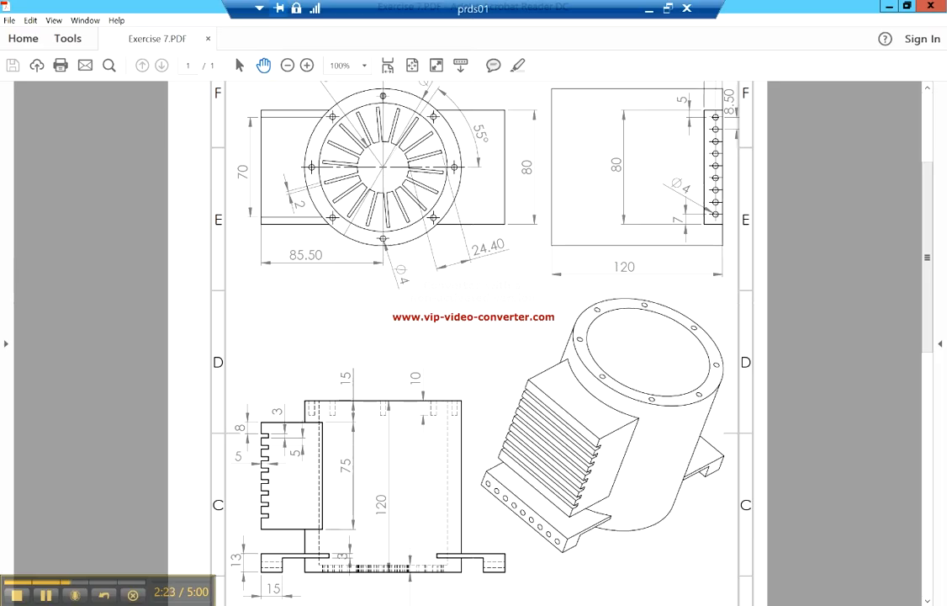
mouse_move(283, 575)
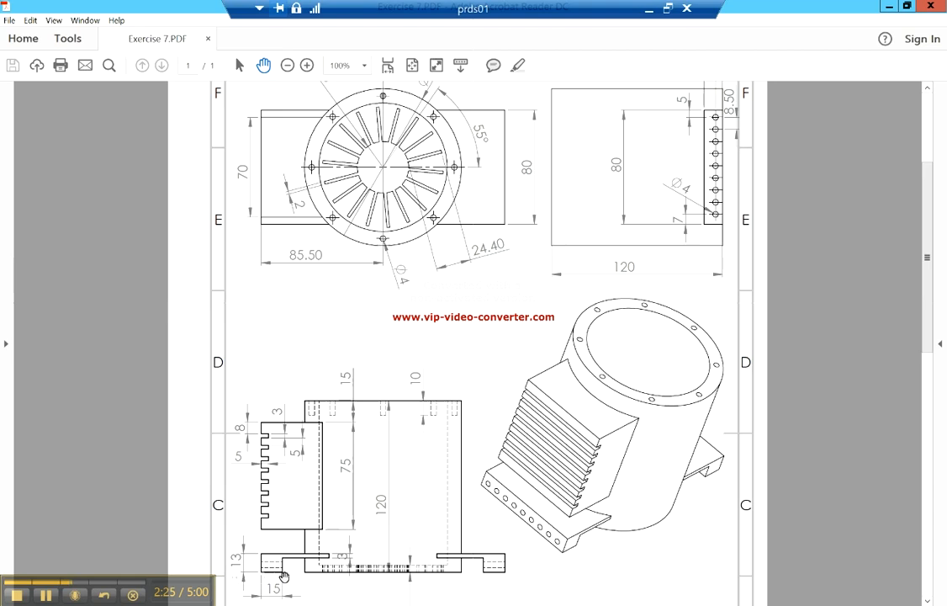
mouse_move(407, 565)
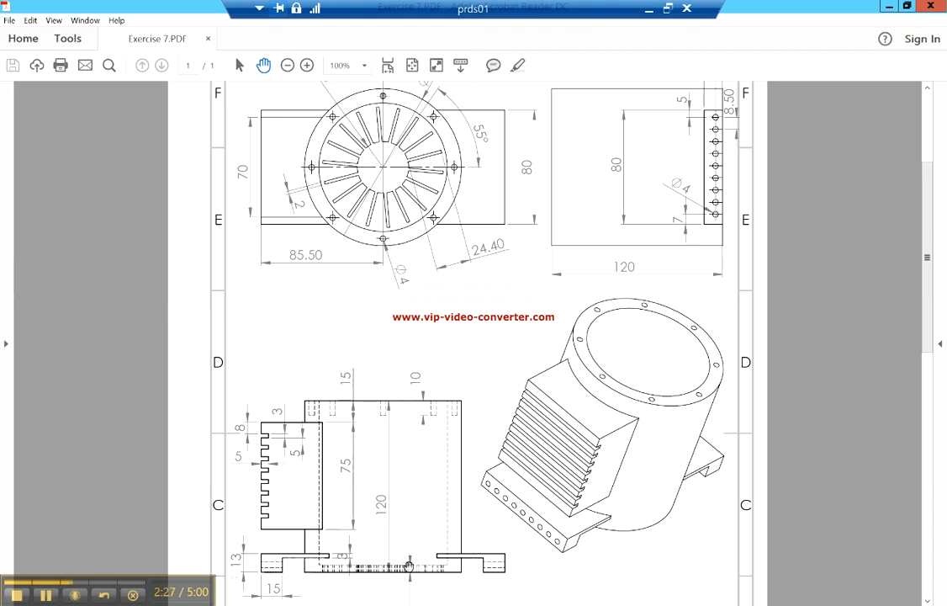
mouse_move(606, 530)
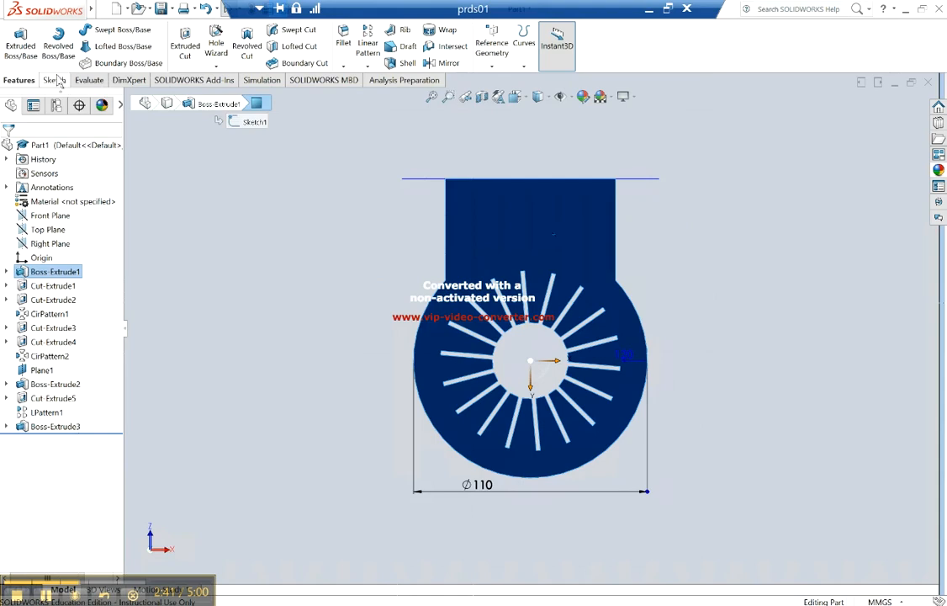
Step: Begin Sketch10 on the front face and draw a circle around the round body
click(54, 79)
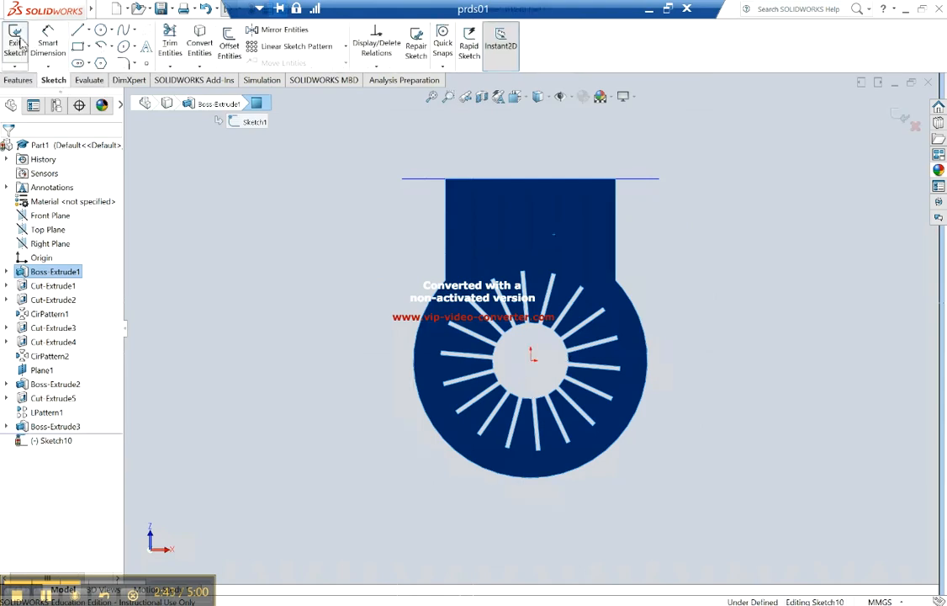
click(77, 30)
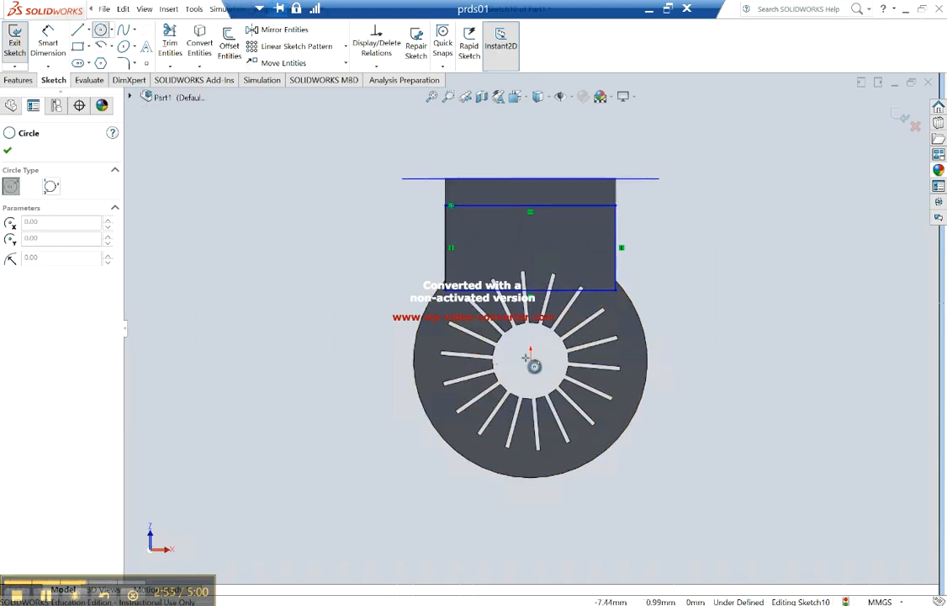
drag(530, 367, 451, 318)
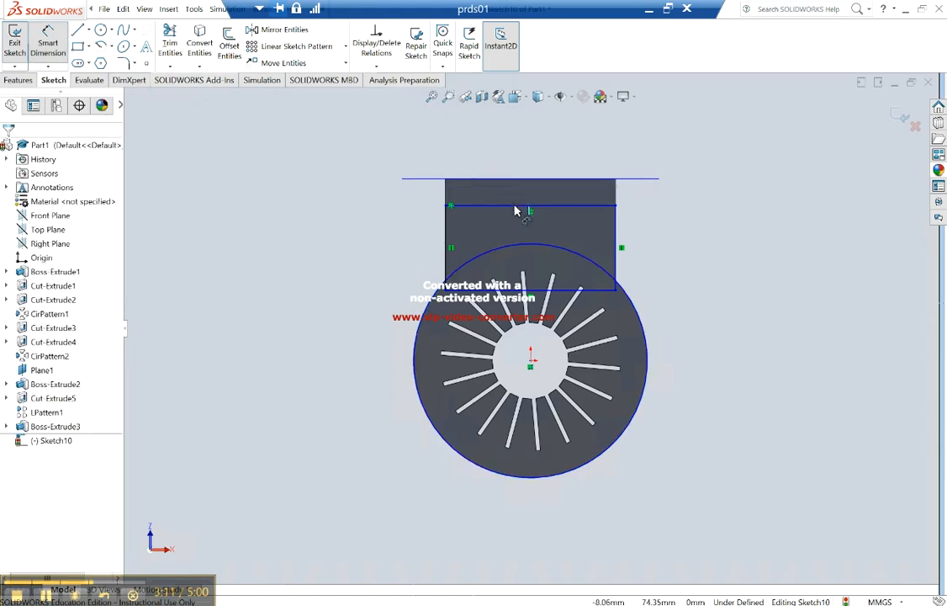
Step: Add the 15 mm dimension from the leg's top edge to the rectangle line and exit the sketch
click(431, 205)
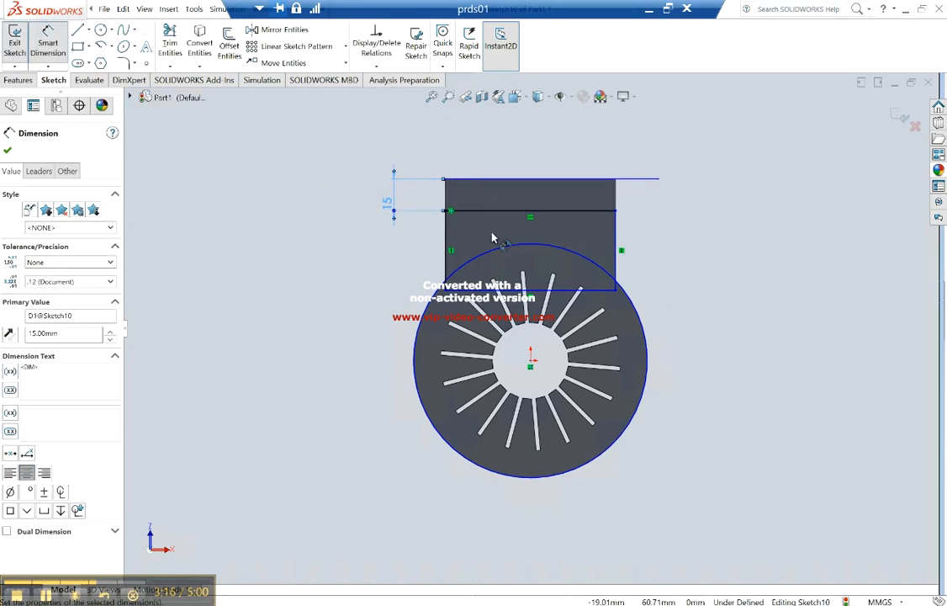
mouse_move(420, 226)
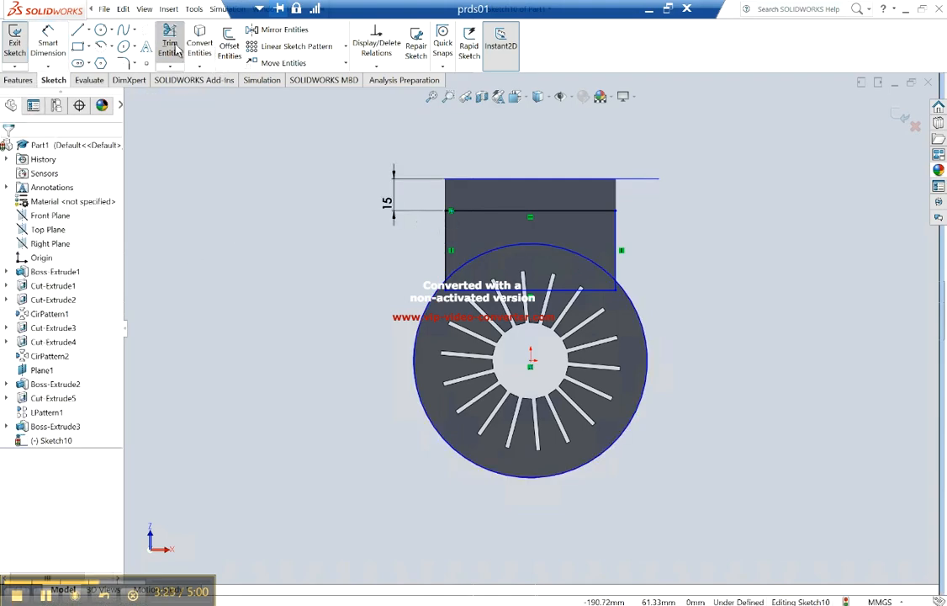
click(170, 40)
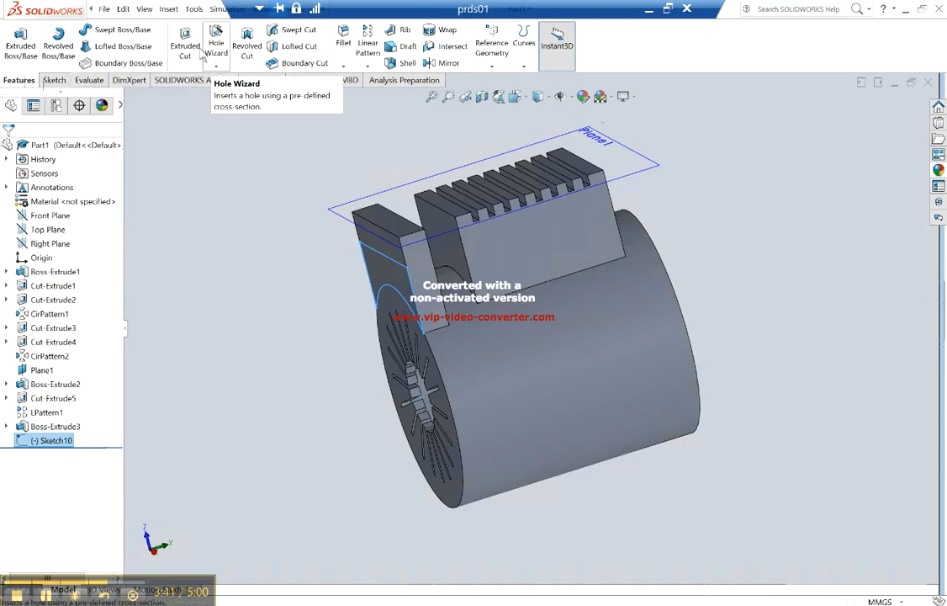
click(185, 37)
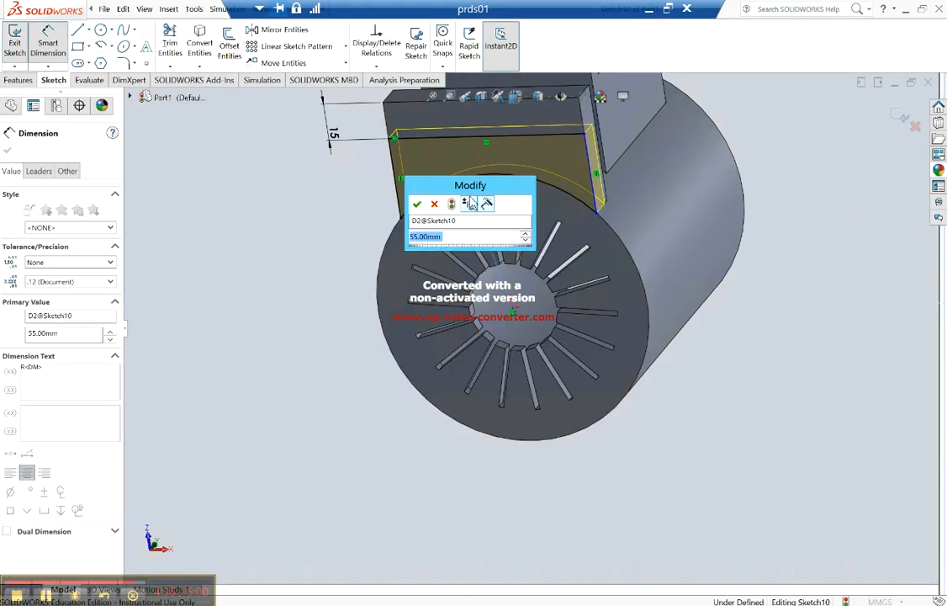
Step: Confirm the R55 arc dimension and select the sketch's side line with the leg's edge for a relation
click(417, 204)
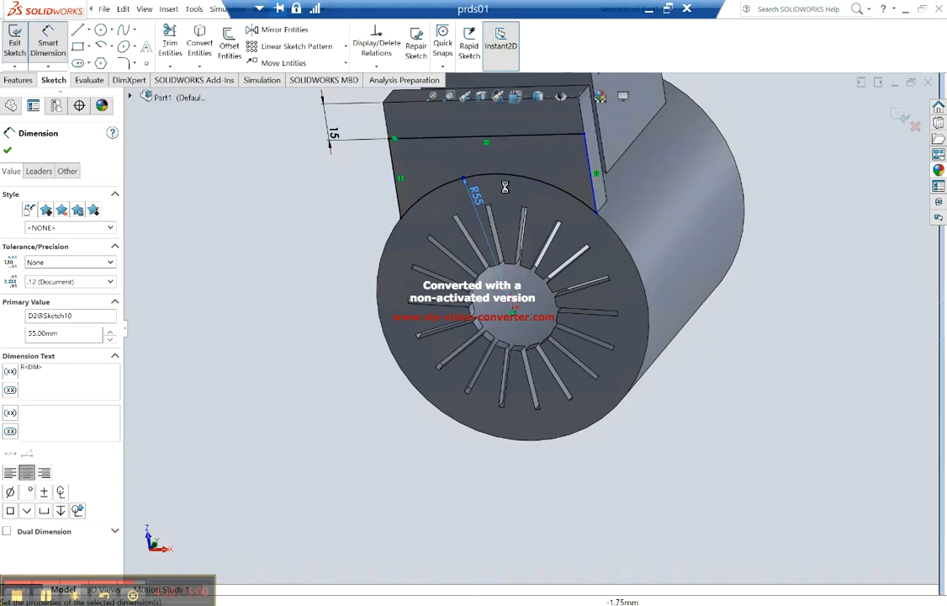
click(597, 176)
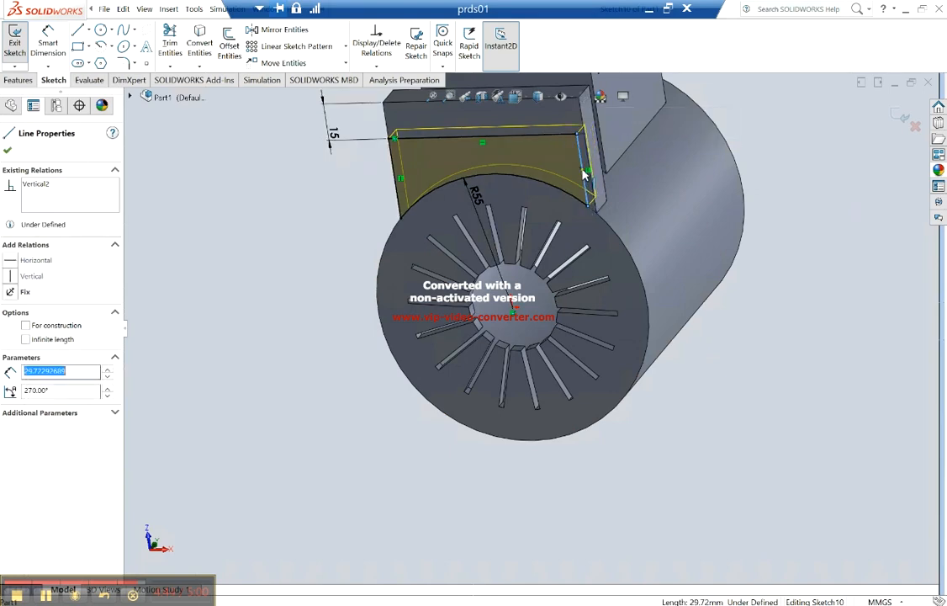
mouse_move(585, 126)
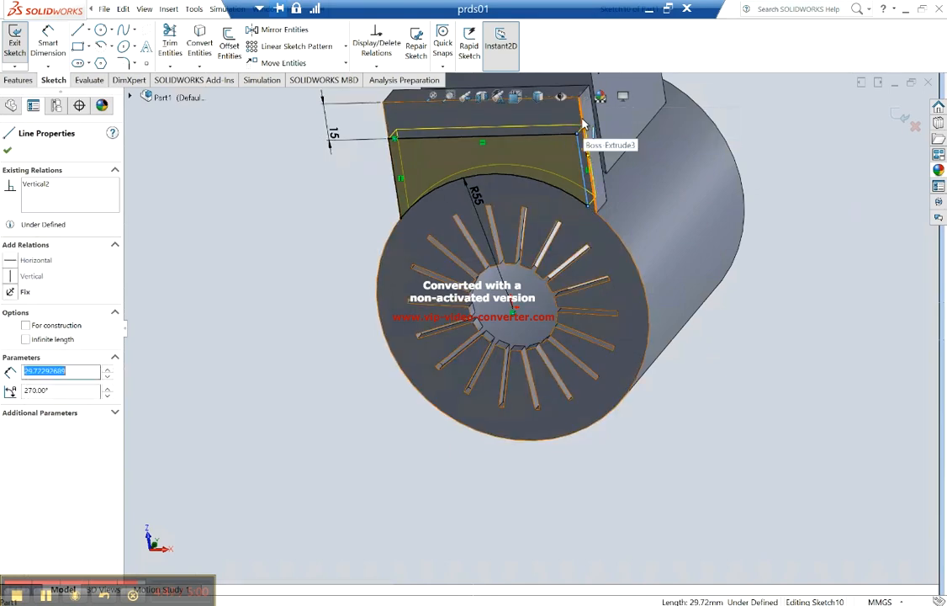
click(592, 155)
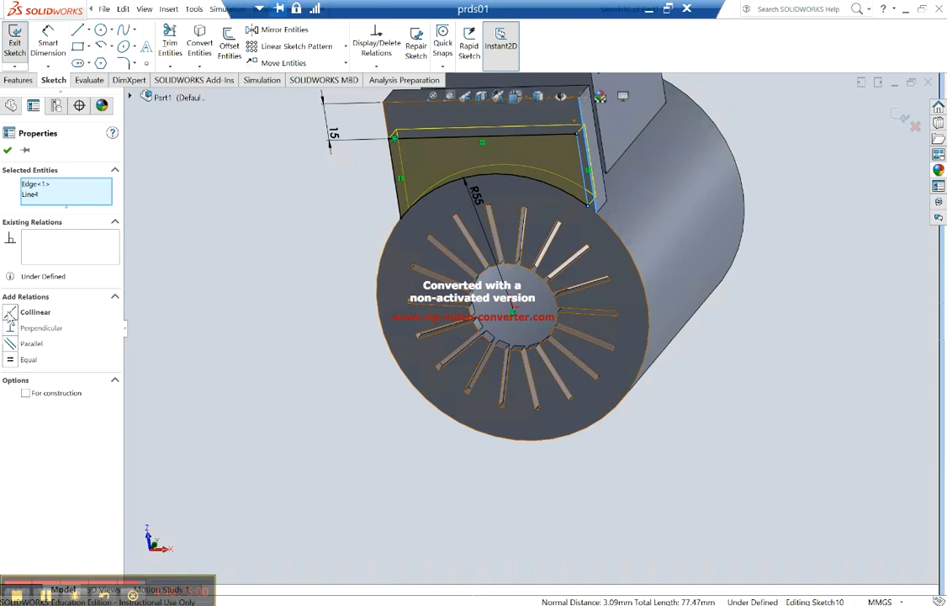